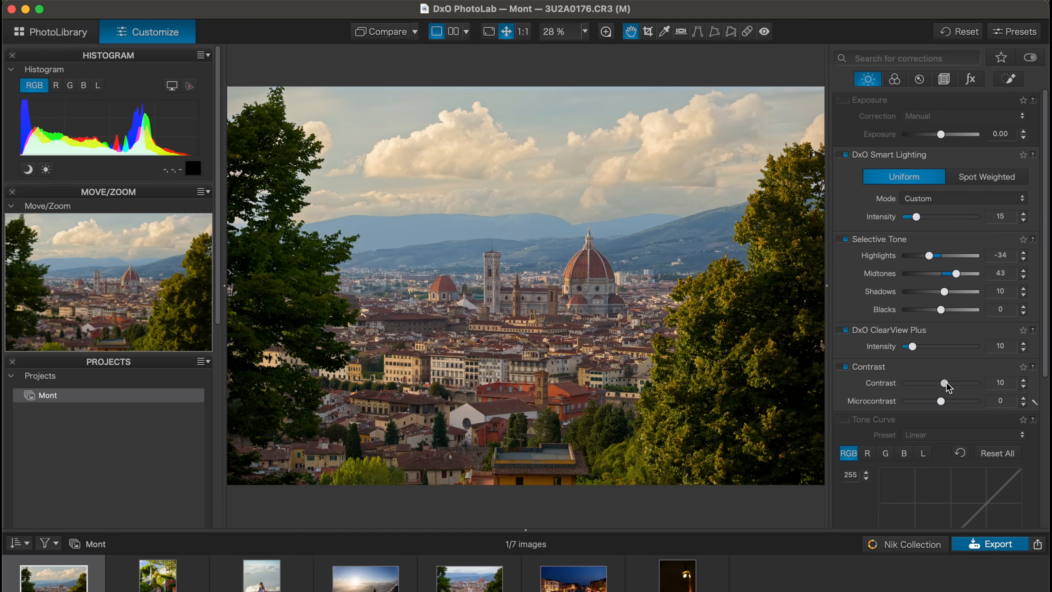
Open the DxO PhotoLab 9 What's new page and scroll down through its feature list
{"action": "left_click", "coordinate": [364, 574]}
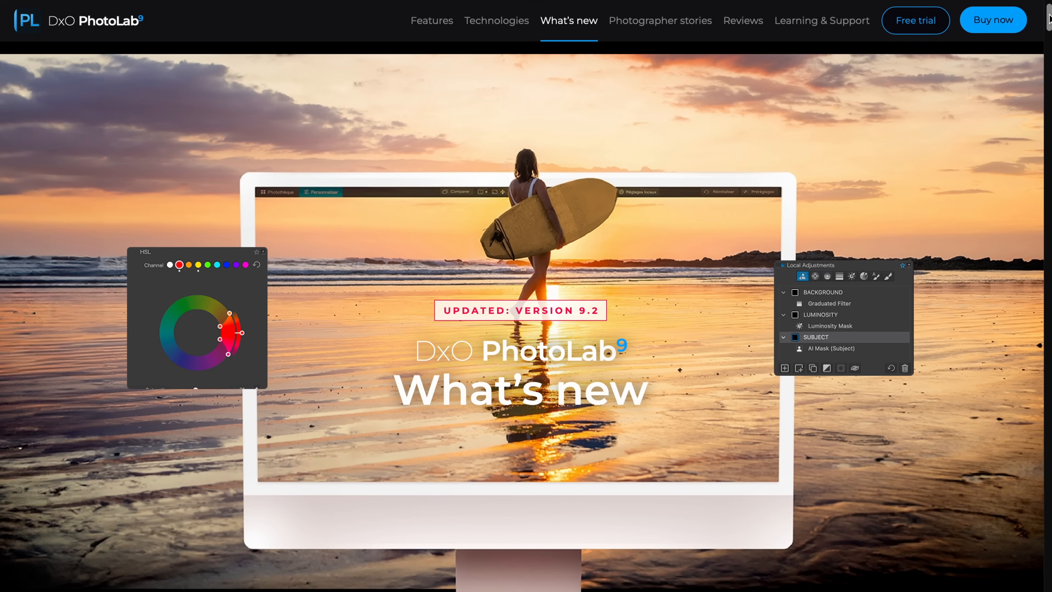
{"action": "scroll", "scroll_direction": "down", "scroll_amount": 3}
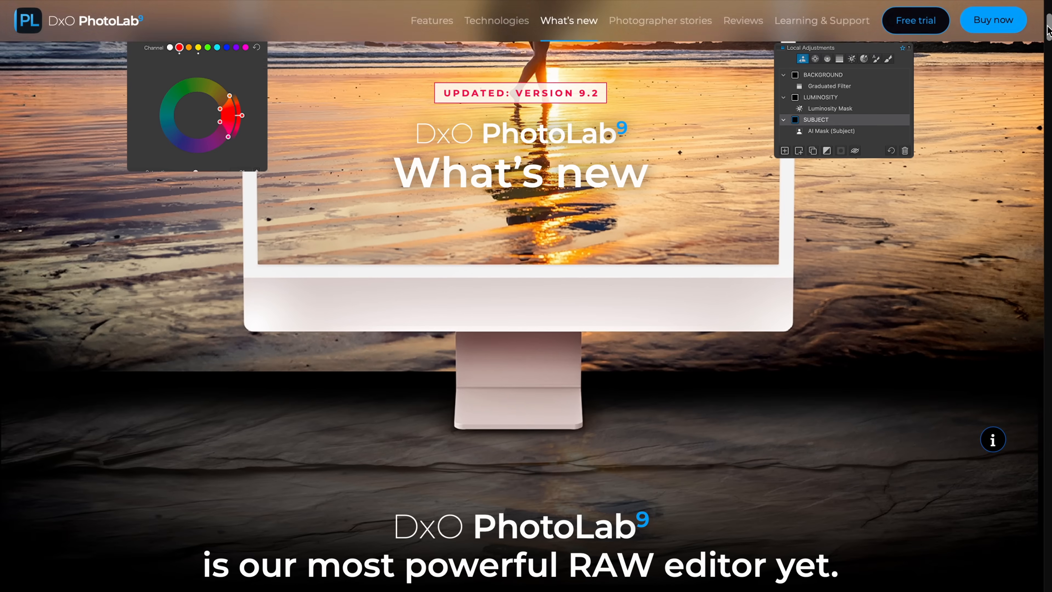
{"action": "scroll", "scroll_direction": "down", "scroll_amount": 3}
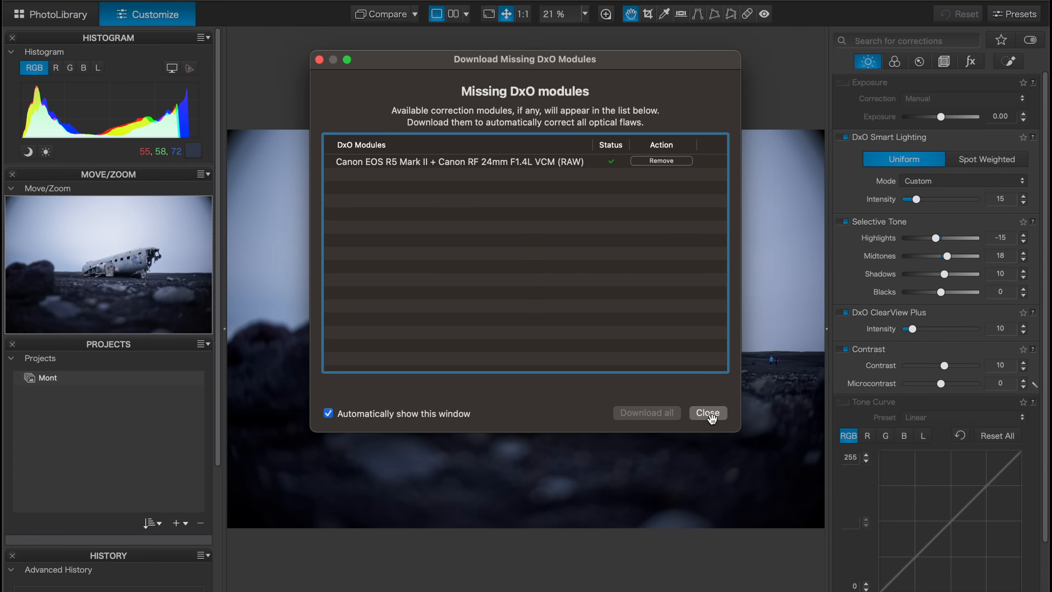
Close the Download Missing DxO Modules dialog, leaving the plane-wreck photo open
{"action": "left_click", "coordinate": [708, 413]}
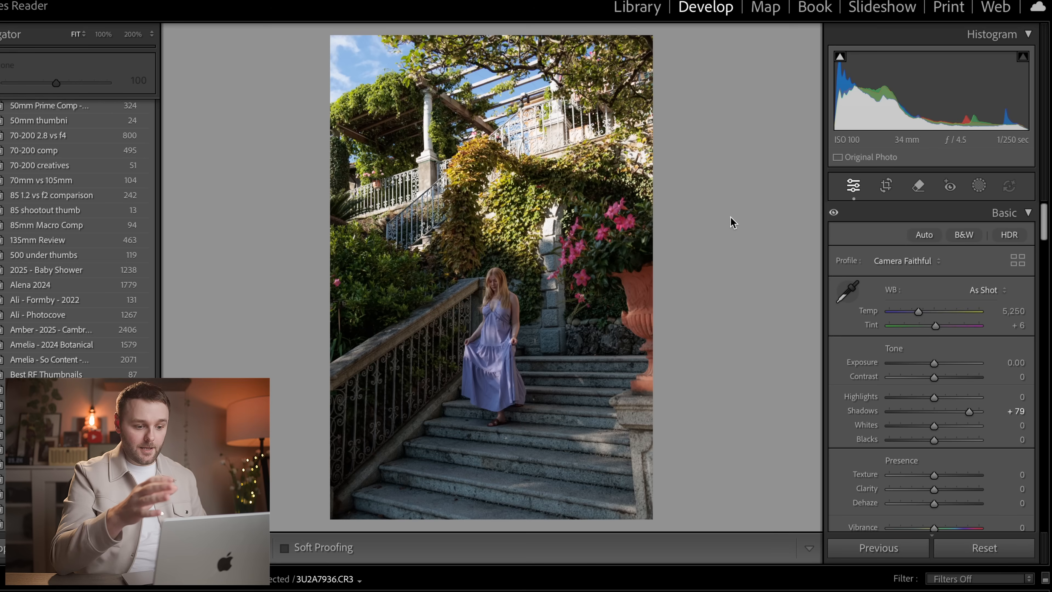
{"action": "mouse_move", "coordinate": [733, 218]}
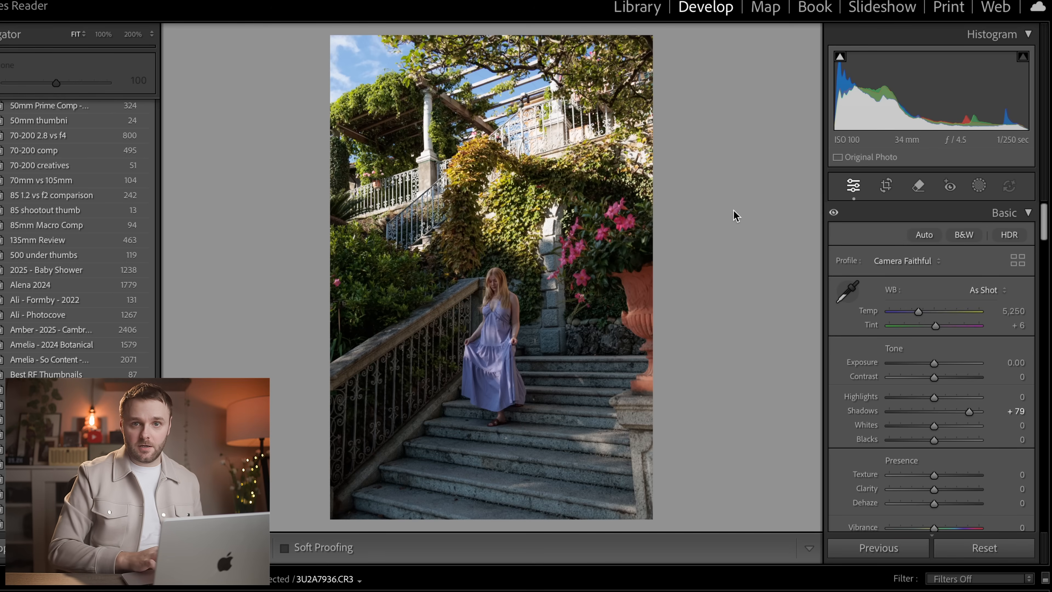
{"action": "mouse_move", "coordinate": [561, 120]}
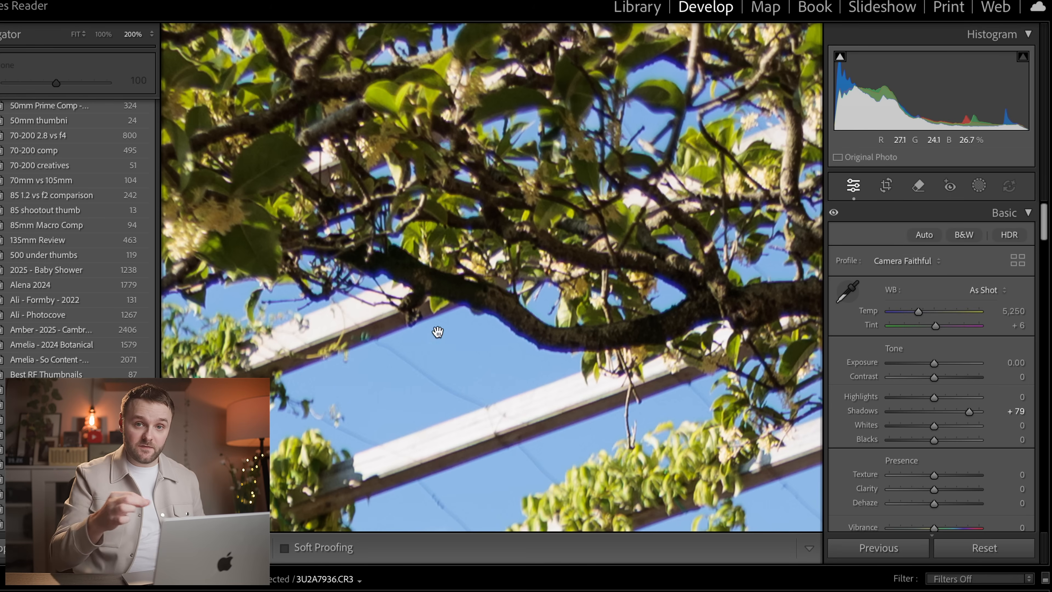
{"action": "mouse_move", "coordinate": [634, 263]}
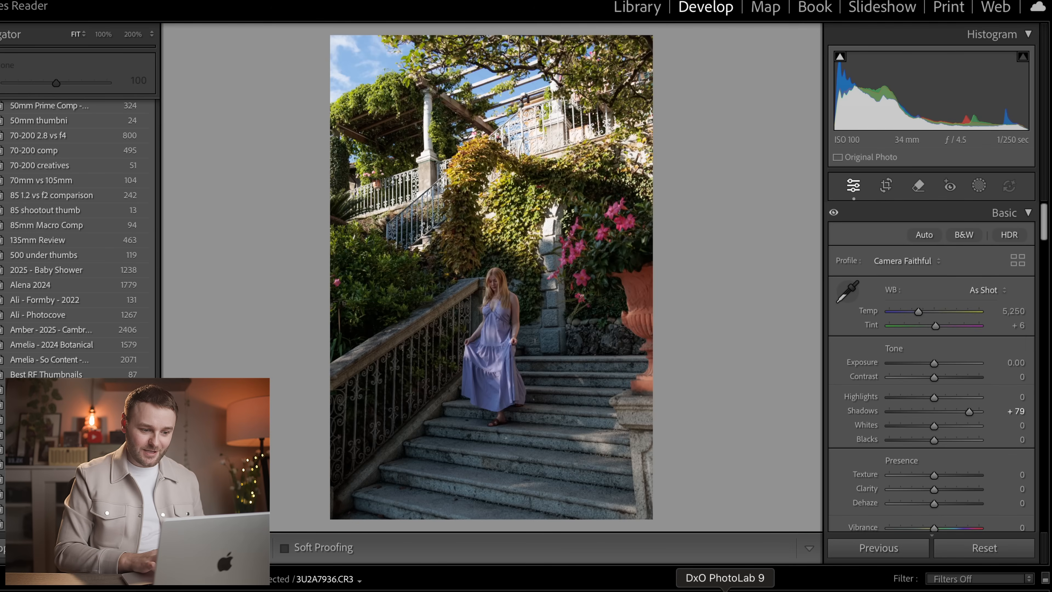
{"action": "left_click", "coordinate": [725, 578]}
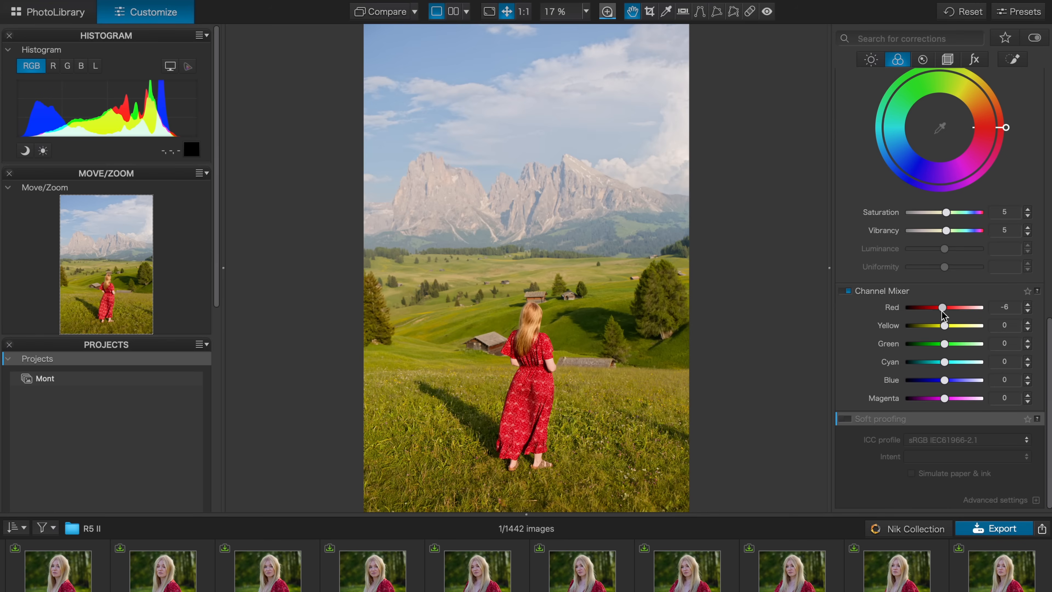
View the Venice gondola photo at full size and toggle DeepPRIME XD/XD2s denoising to compare
{"action": "left_click", "coordinate": [1012, 59]}
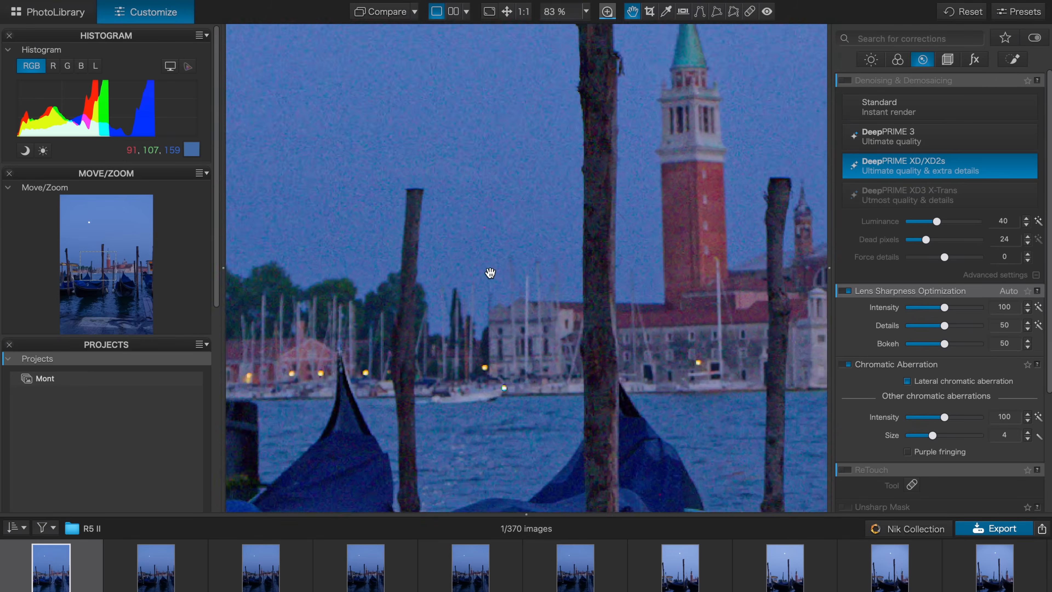
{"action": "left_click", "coordinate": [523, 12]}
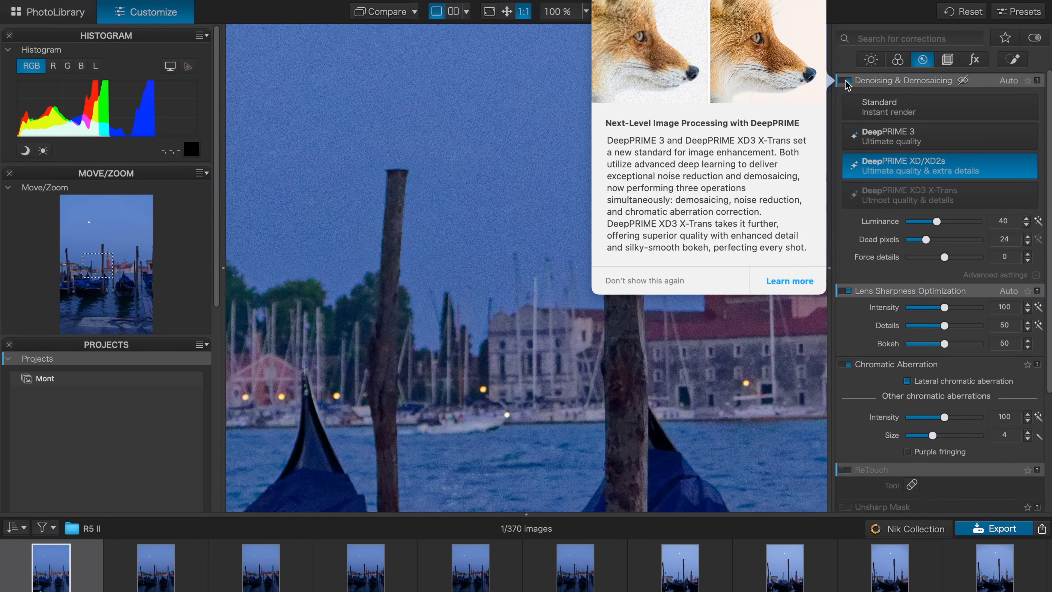
{"action": "left_click", "coordinate": [644, 281]}
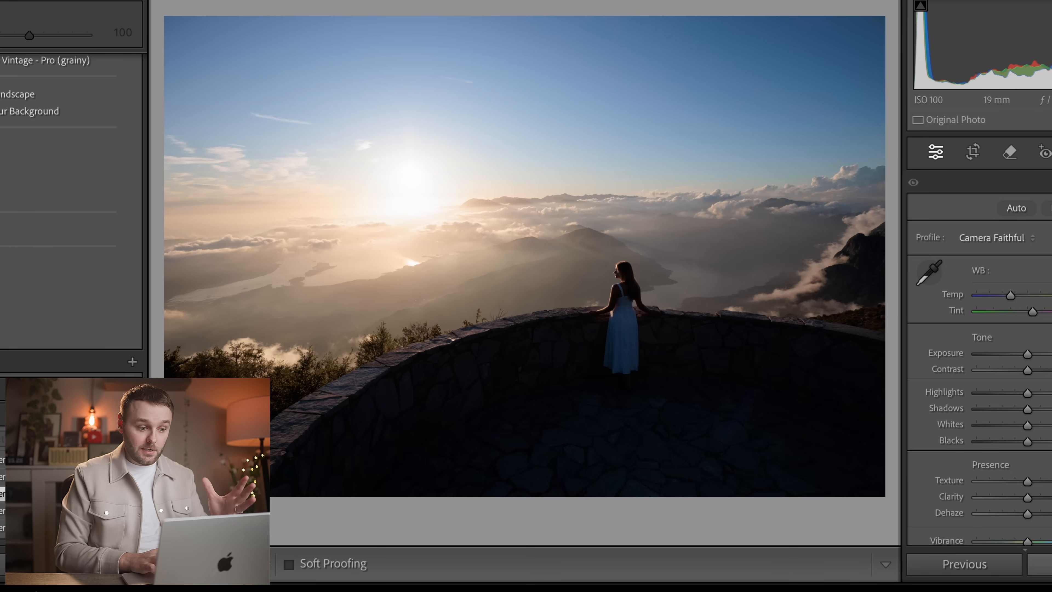
{"action": "mouse_move", "coordinate": [839, 533]}
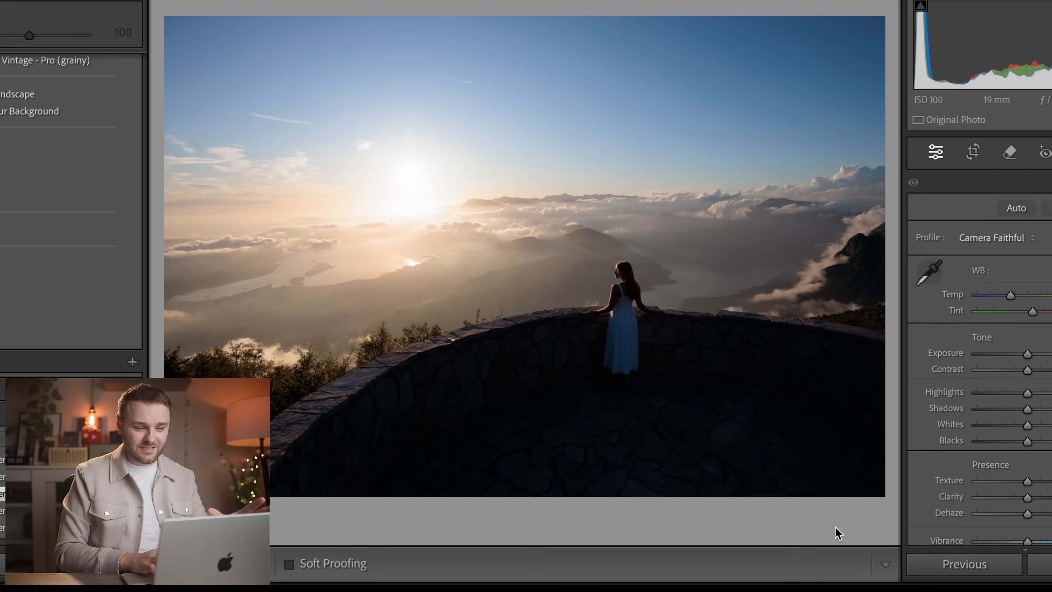
{"action": "mouse_move", "coordinate": [884, 527]}
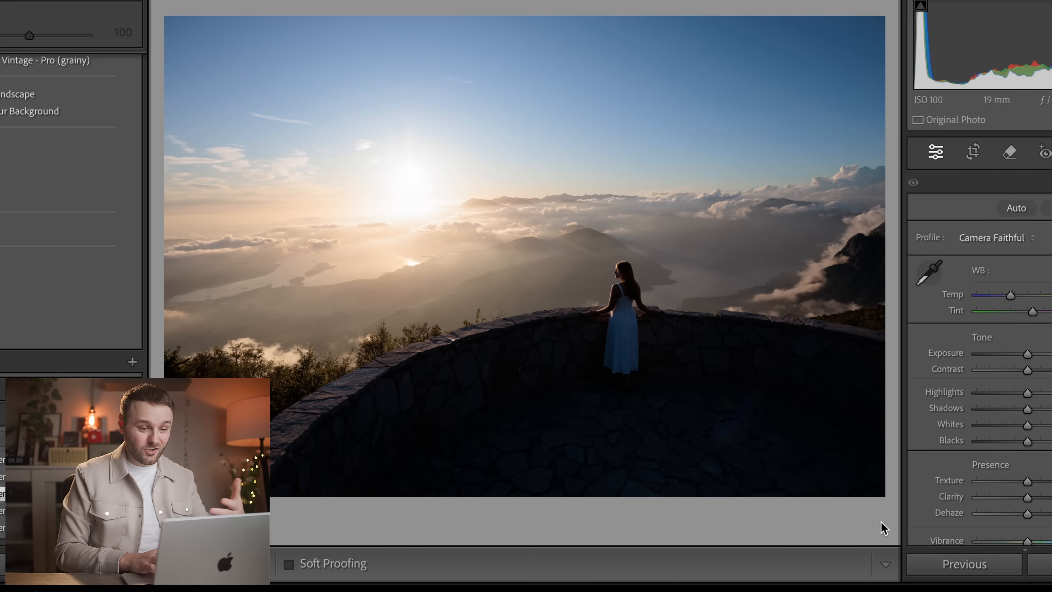
{"action": "mouse_move", "coordinate": [895, 368]}
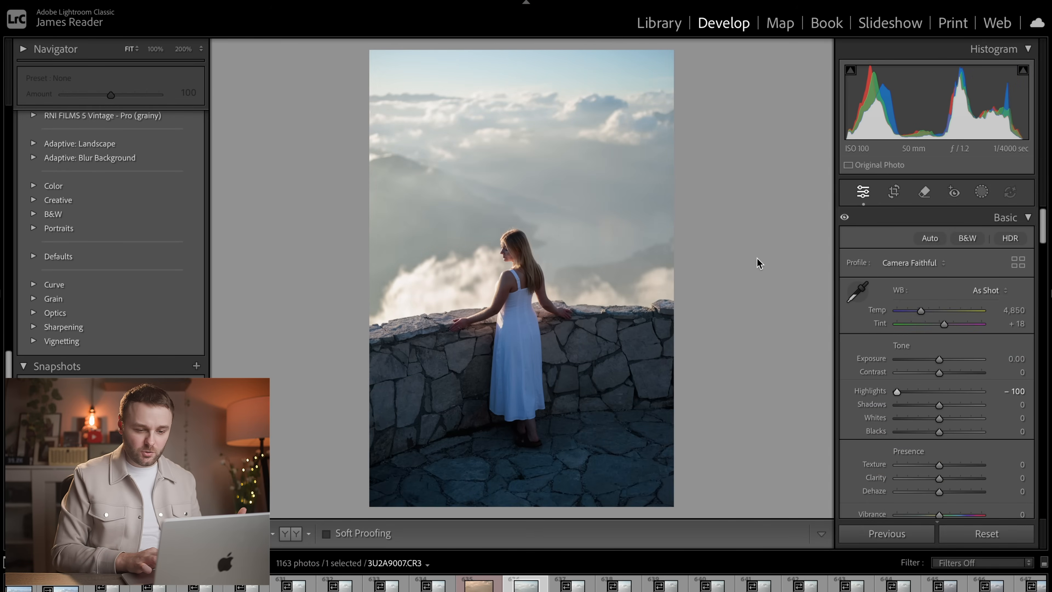
{"action": "mouse_move", "coordinate": [736, 238]}
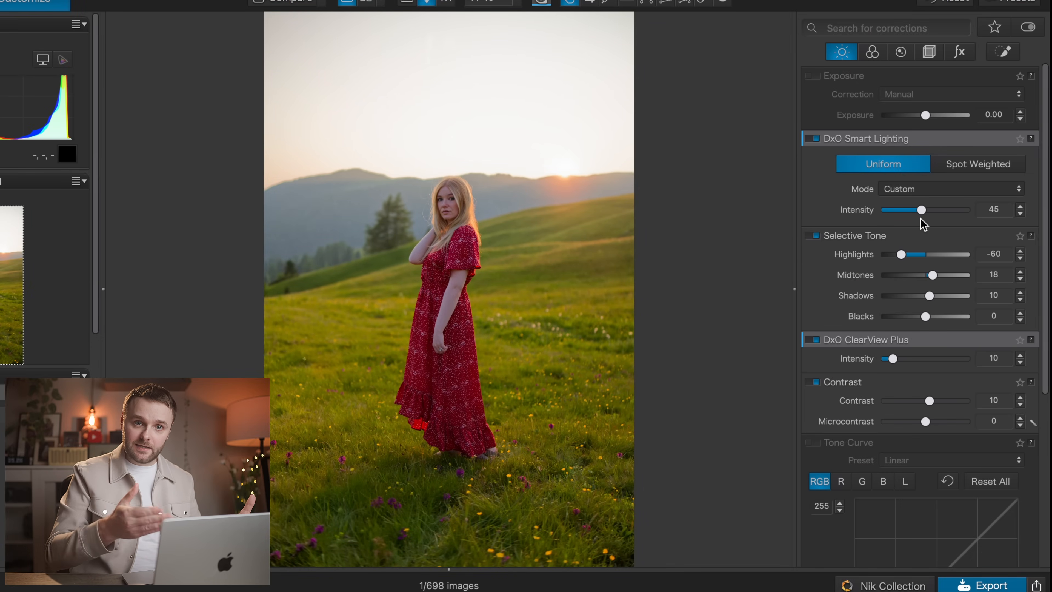
Adjust Smart Lighting intensity, then re-enable DxO Smart Lighting on the seated wildflower portrait
{"action": "left_click", "coordinate": [814, 138]}
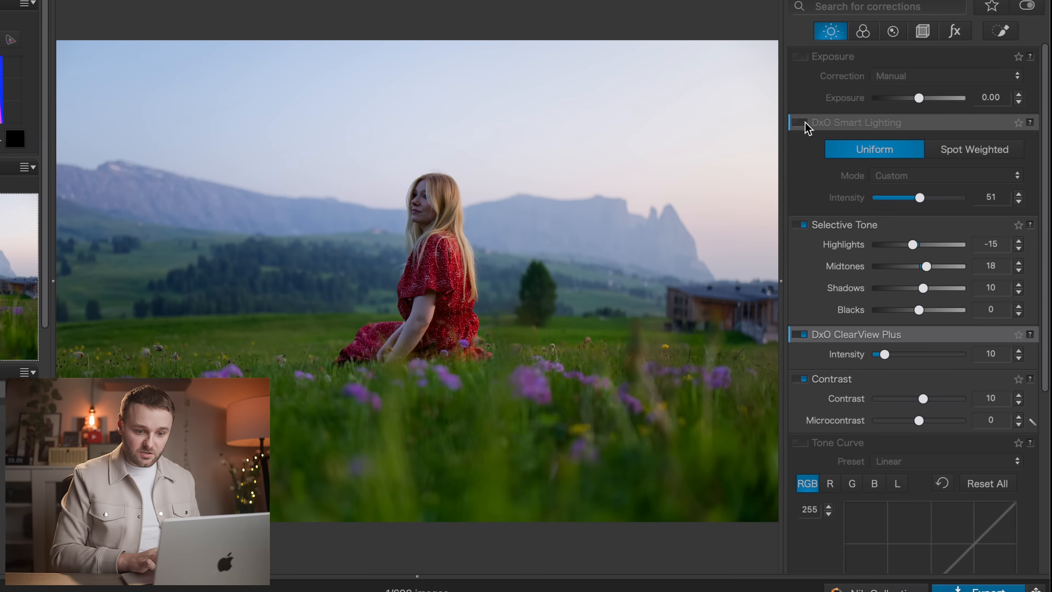
{"action": "left_click", "coordinate": [799, 123]}
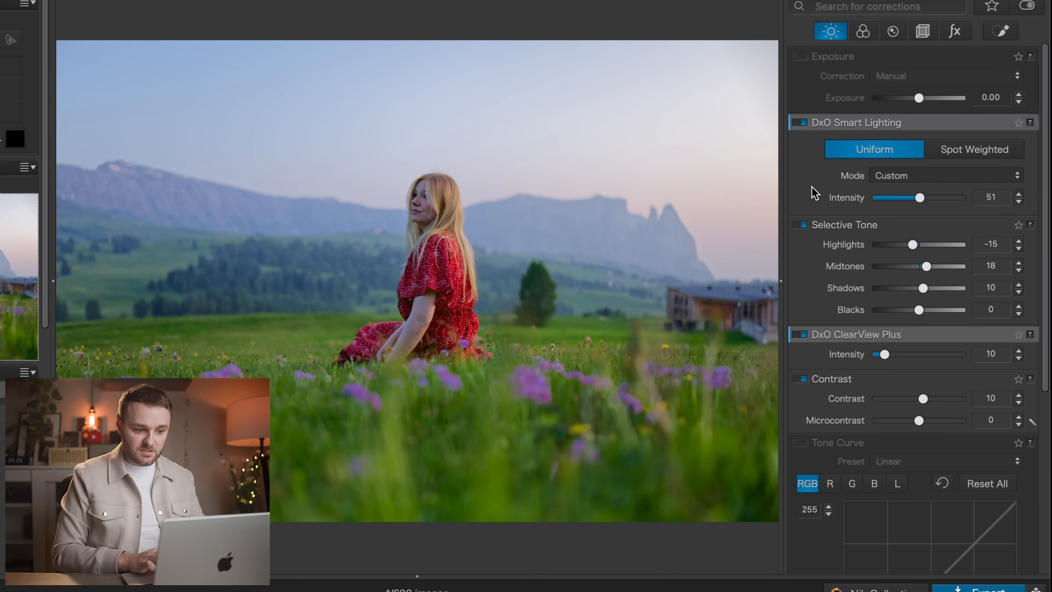
{"action": "left_click", "coordinate": [892, 40]}
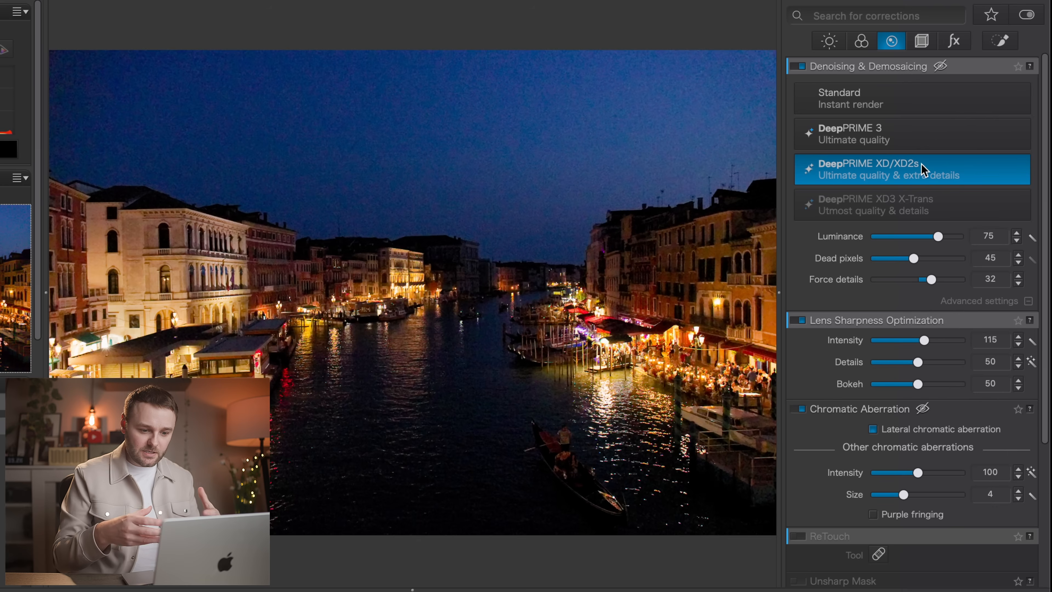
{"action": "mouse_move", "coordinate": [900, 136]}
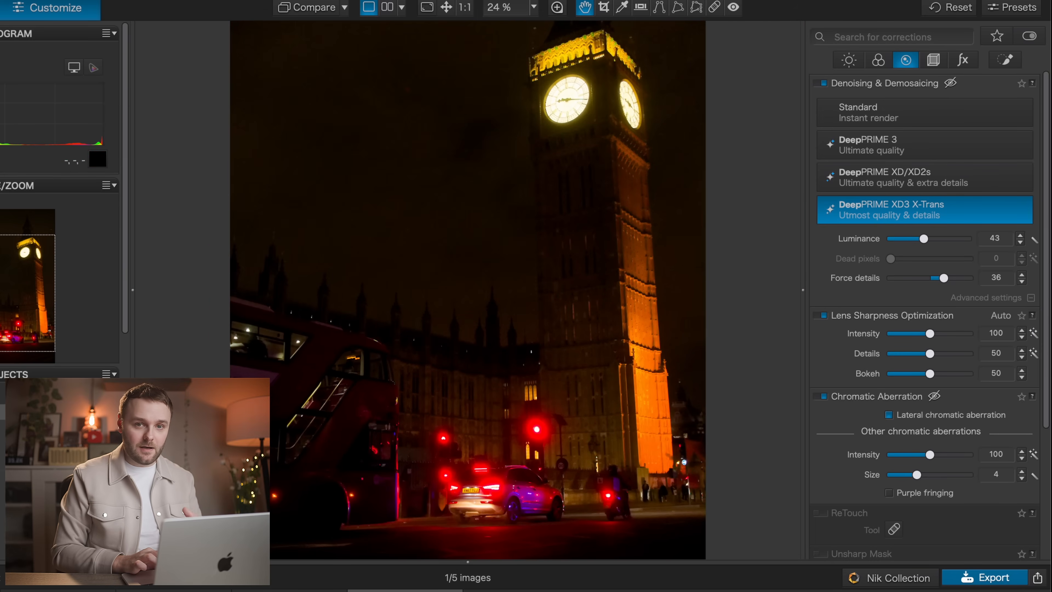
{"action": "mouse_move", "coordinate": [771, 453]}
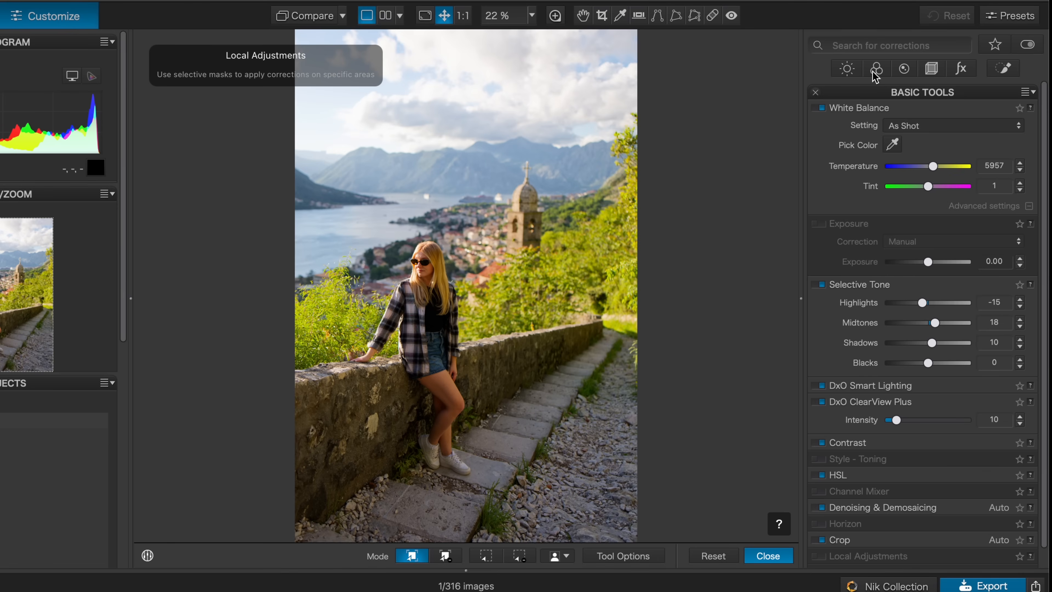
Enter Local Adjustments masking mode on the photo of the woman at the stone wall
{"action": "left_click", "coordinate": [1003, 69]}
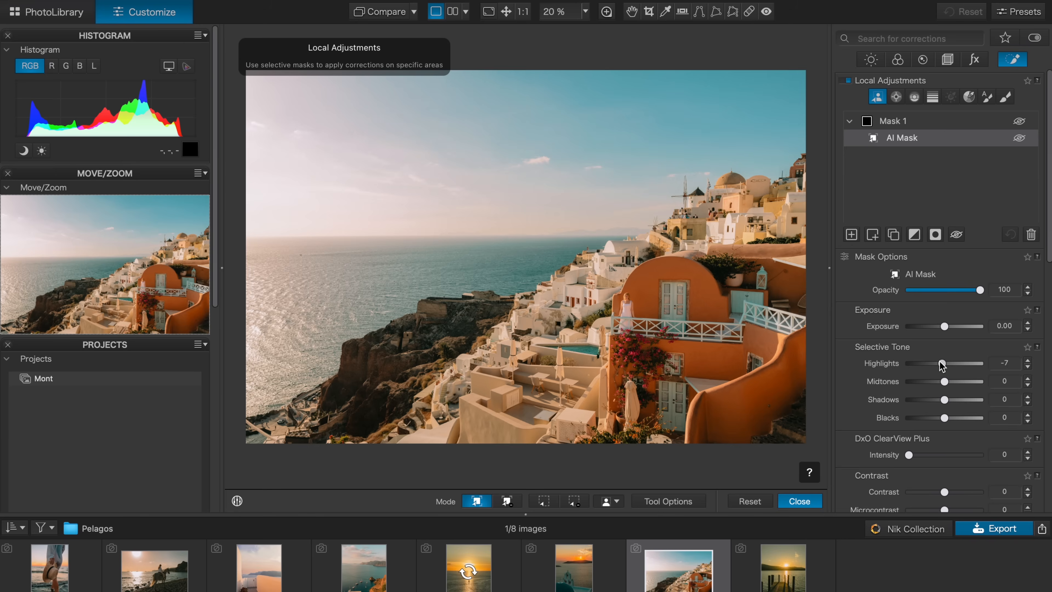
Create an AI Mask on the Santorini seaside photo for lowering highlights to -7
{"action": "left_click", "coordinate": [468, 568]}
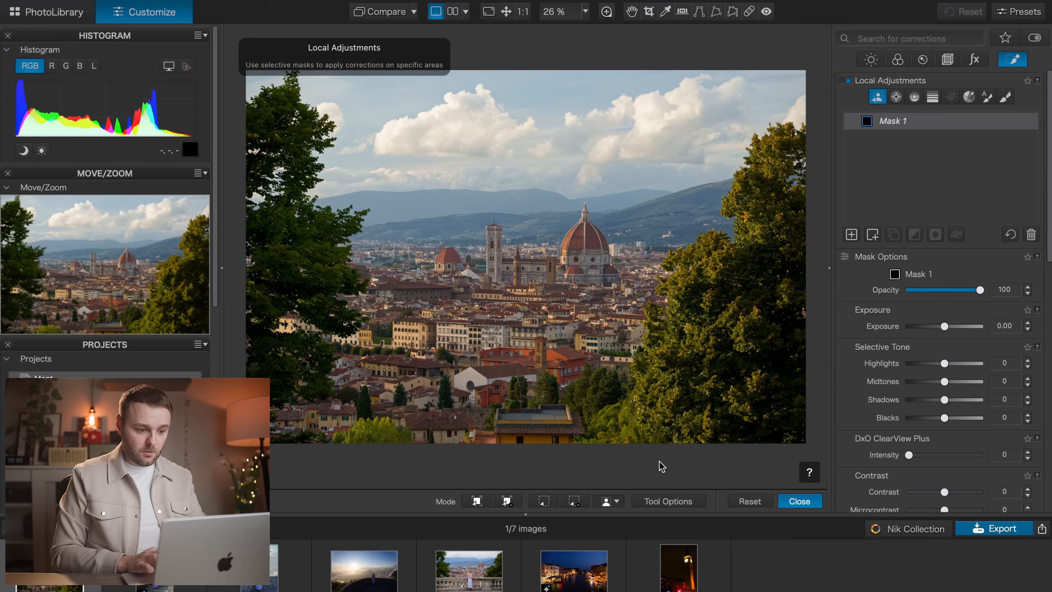
Choose Sky as the AI mask target on the Florence cityscape
{"action": "left_click", "coordinate": [605, 501]}
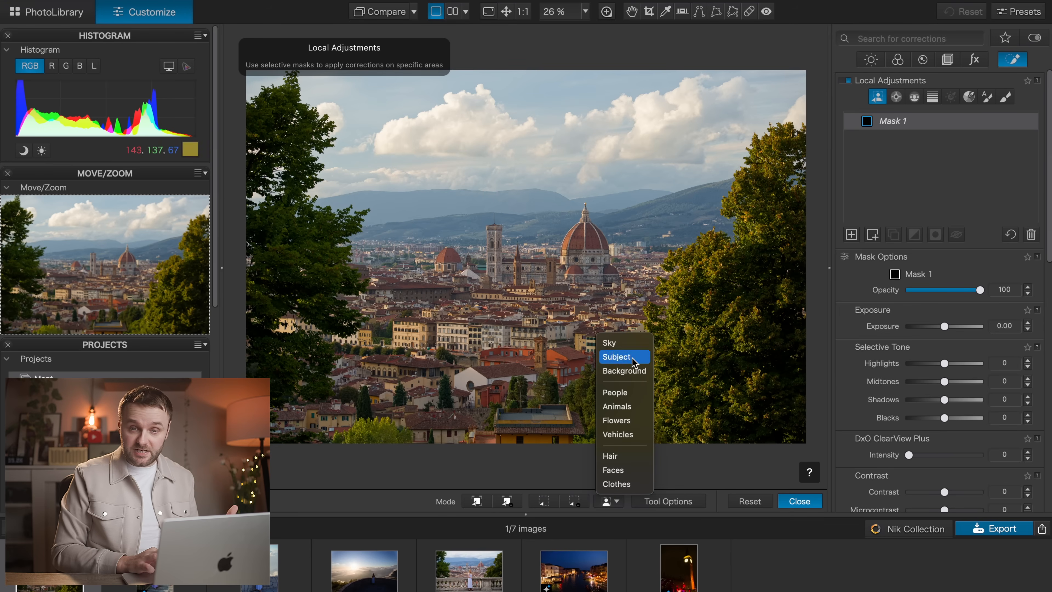
{"action": "mouse_move", "coordinate": [631, 449]}
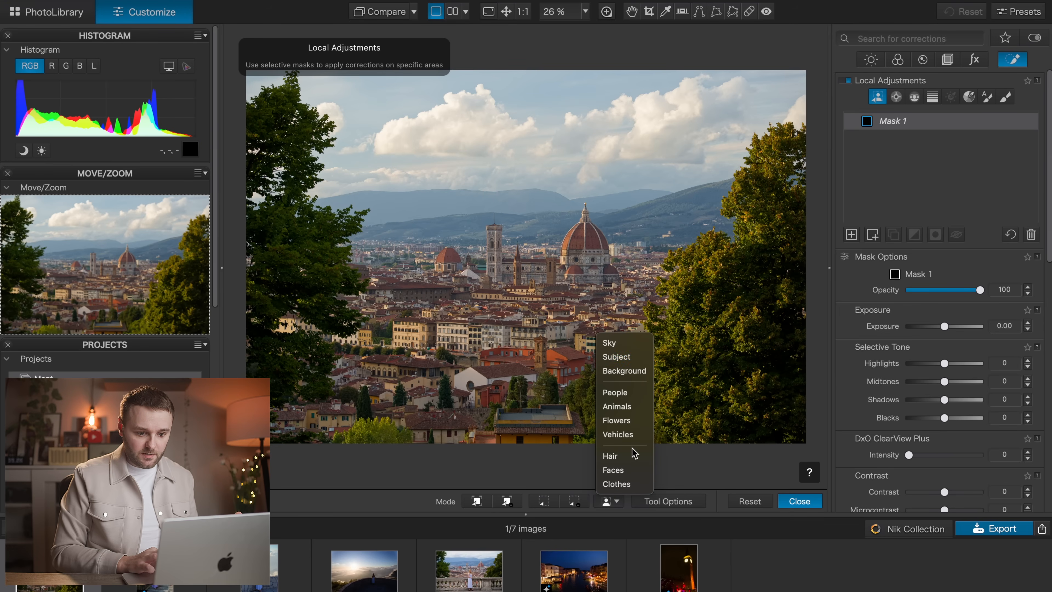
{"action": "mouse_move", "coordinate": [618, 435]}
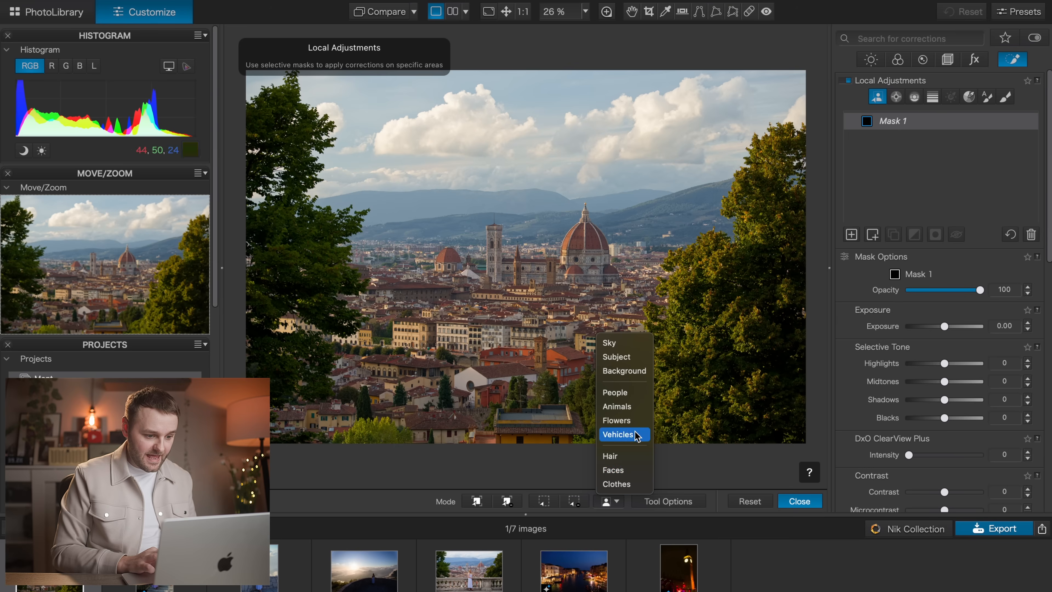
{"action": "mouse_move", "coordinate": [611, 343]}
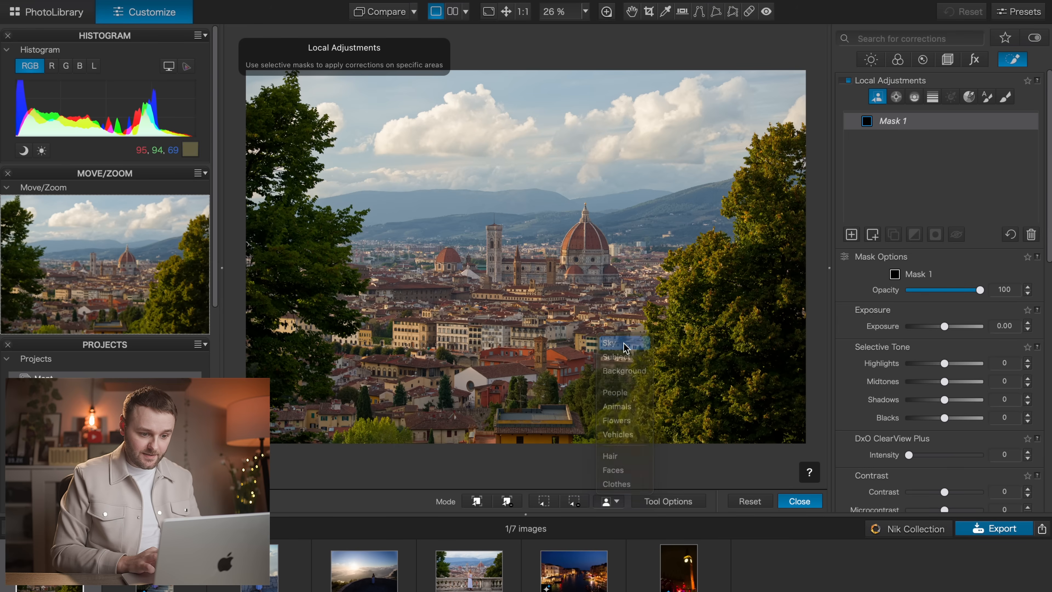
{"action": "left_click", "coordinate": [611, 343]}
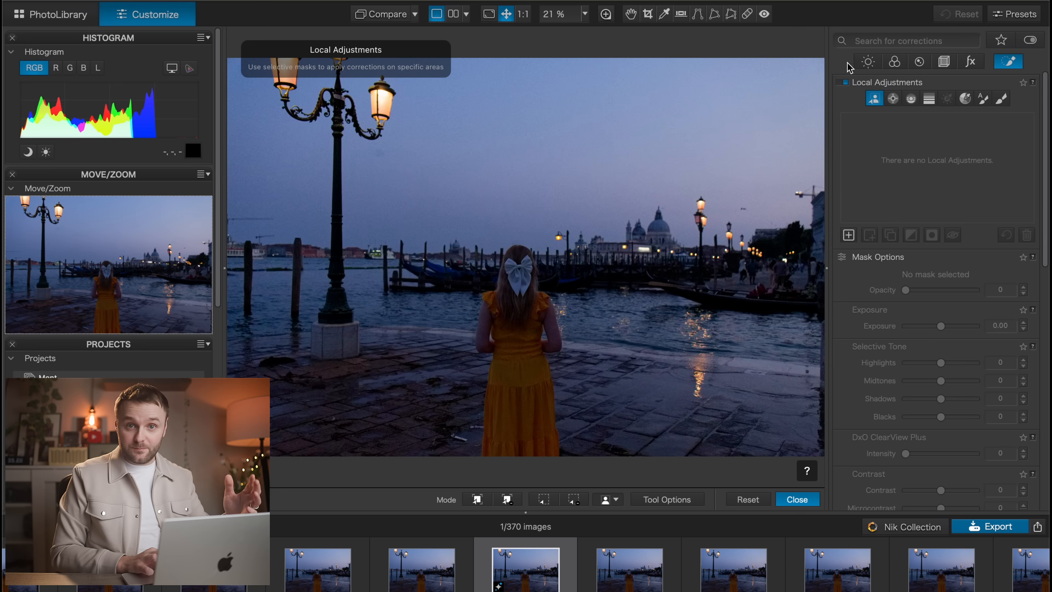
{"action": "mouse_move", "coordinate": [891, 343]}
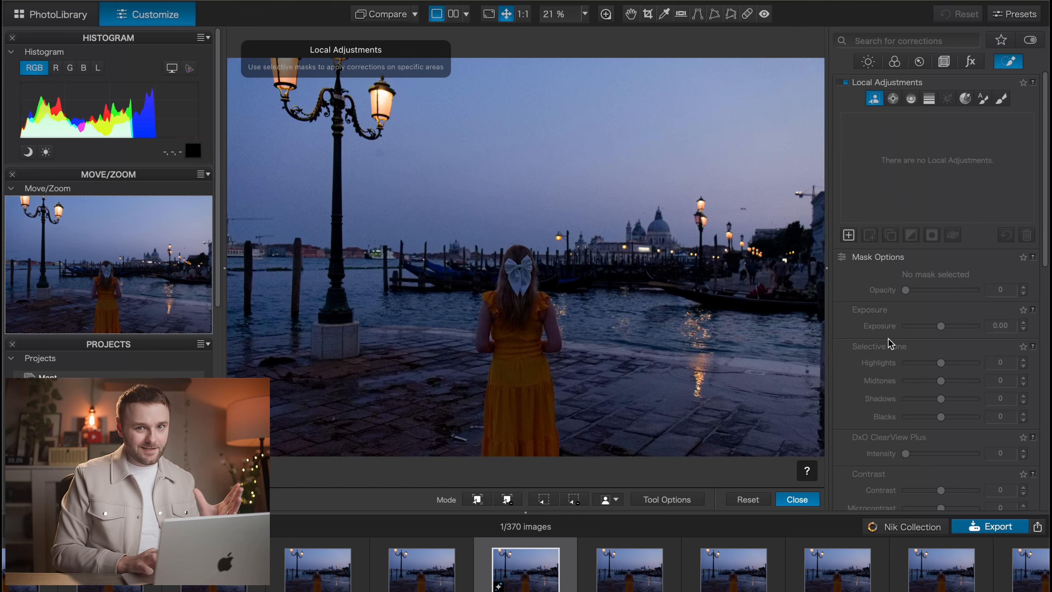
Create an AI Background mask and scroll its settings down to Denoising & Demosaicing
{"action": "left_click", "coordinate": [606, 499]}
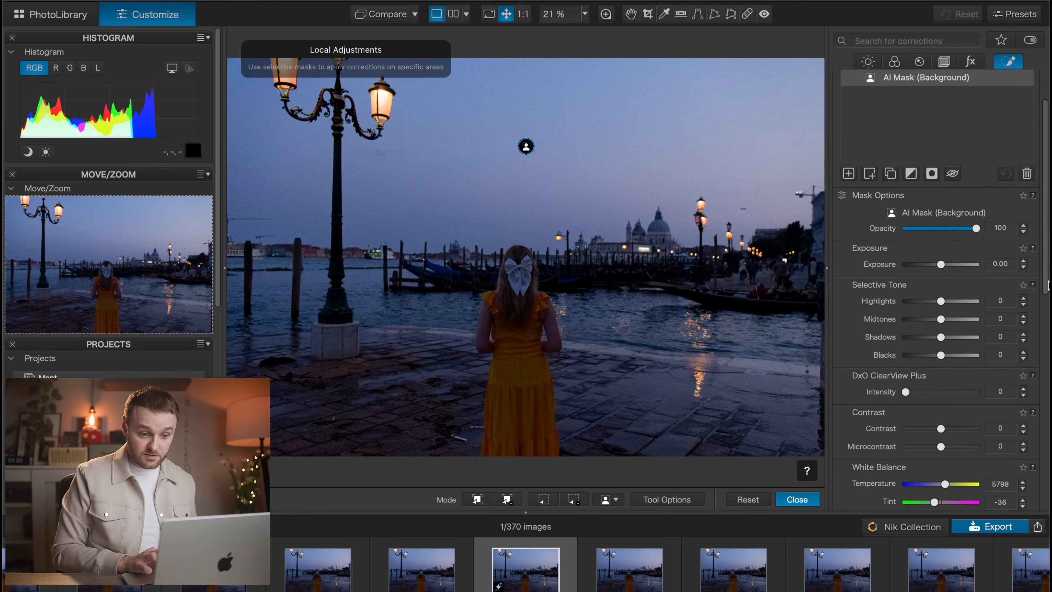
{"action": "scroll", "scroll_direction": "down", "scroll_amount": 3}
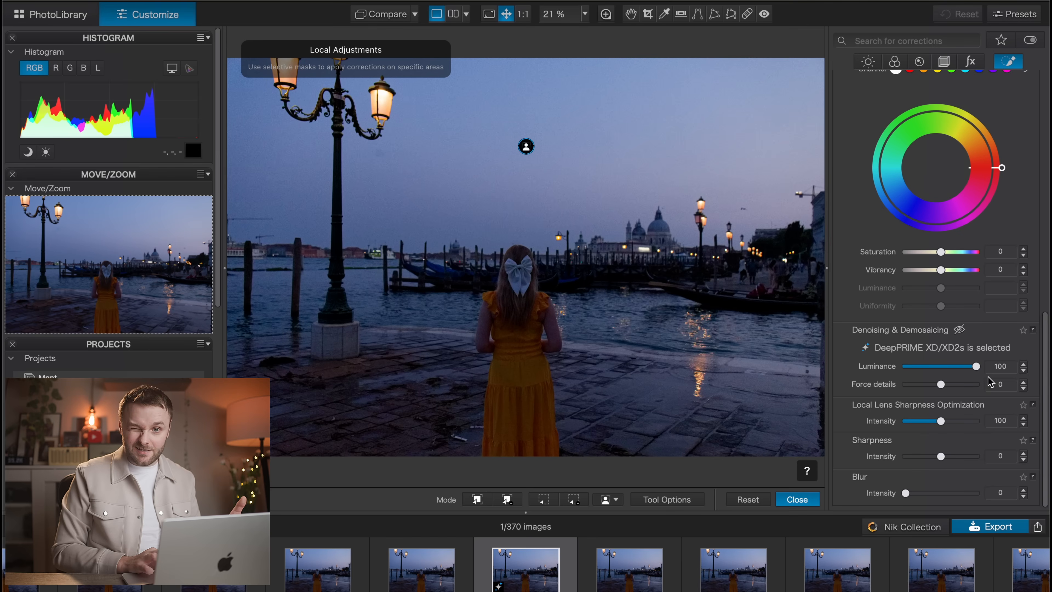
{"action": "mouse_move", "coordinate": [970, 301]}
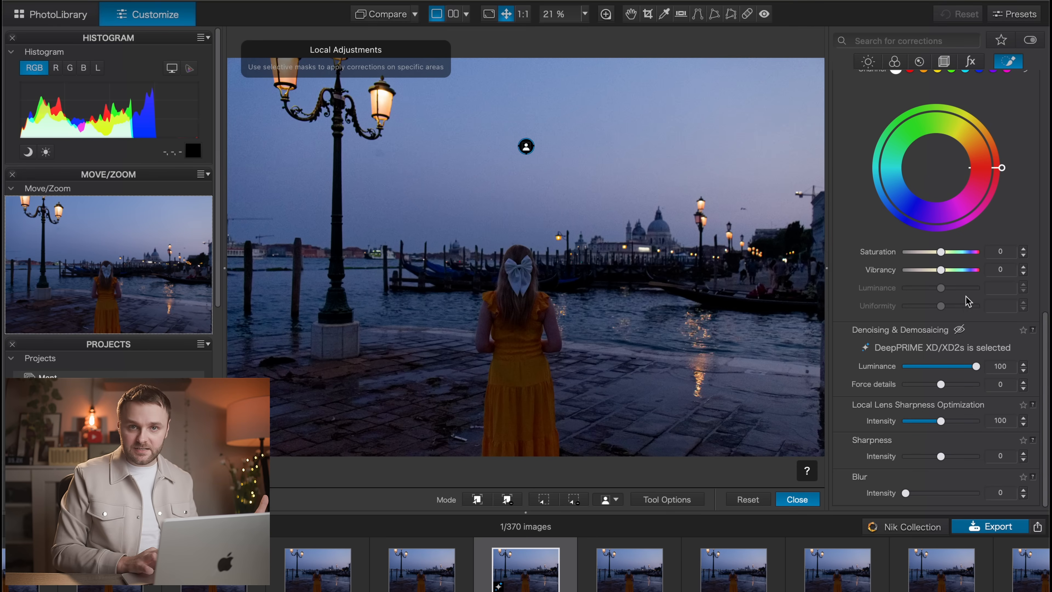
{"action": "mouse_move", "coordinate": [866, 310]}
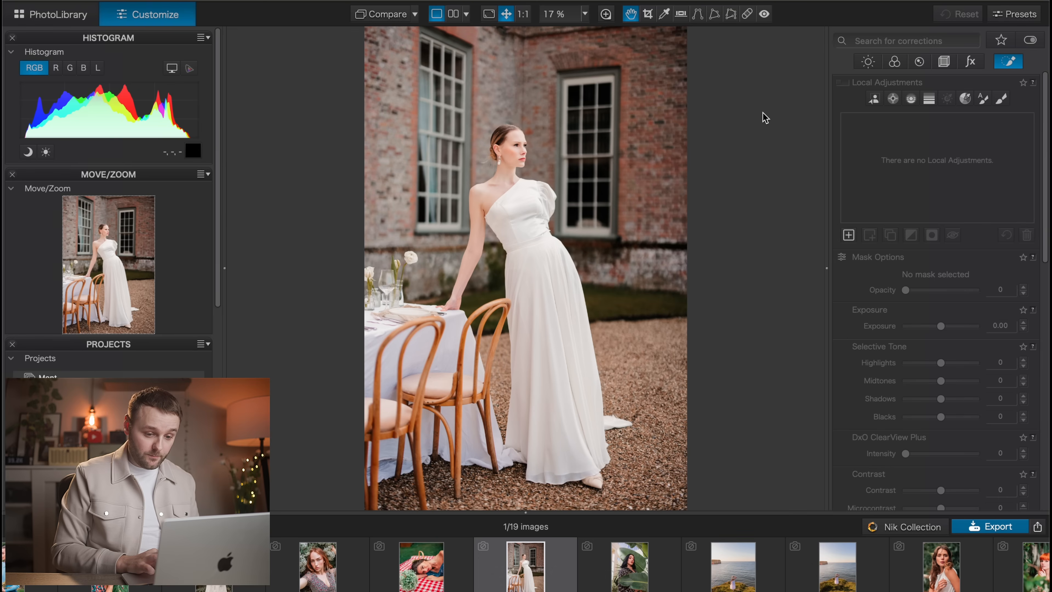
{"action": "mouse_move", "coordinate": [873, 174]}
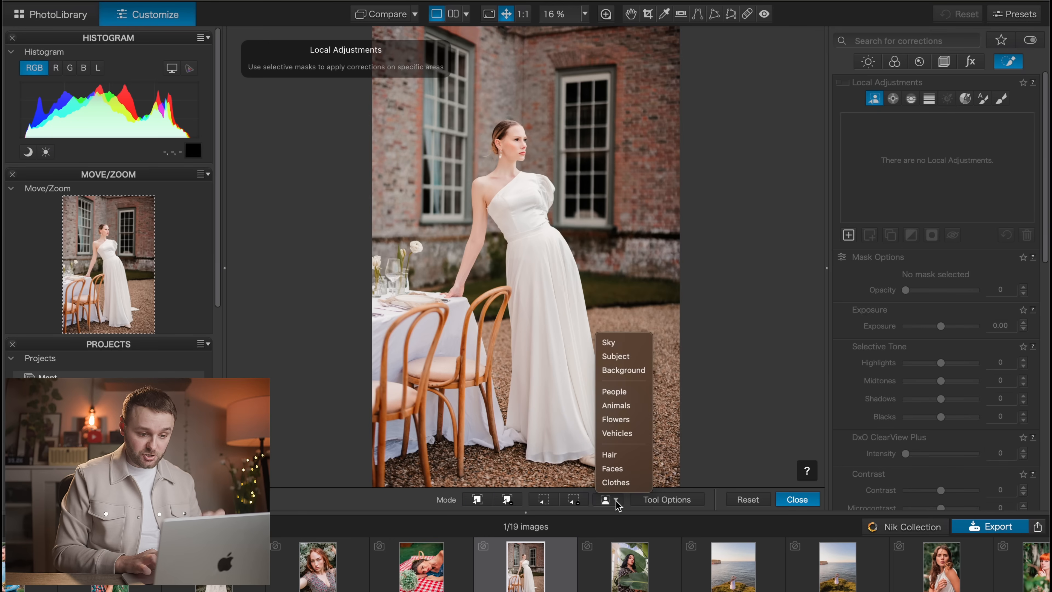
Choose Subject as the AI mask target for the woman in white, ready to sharpen her to 22
{"action": "left_click", "coordinate": [616, 356]}
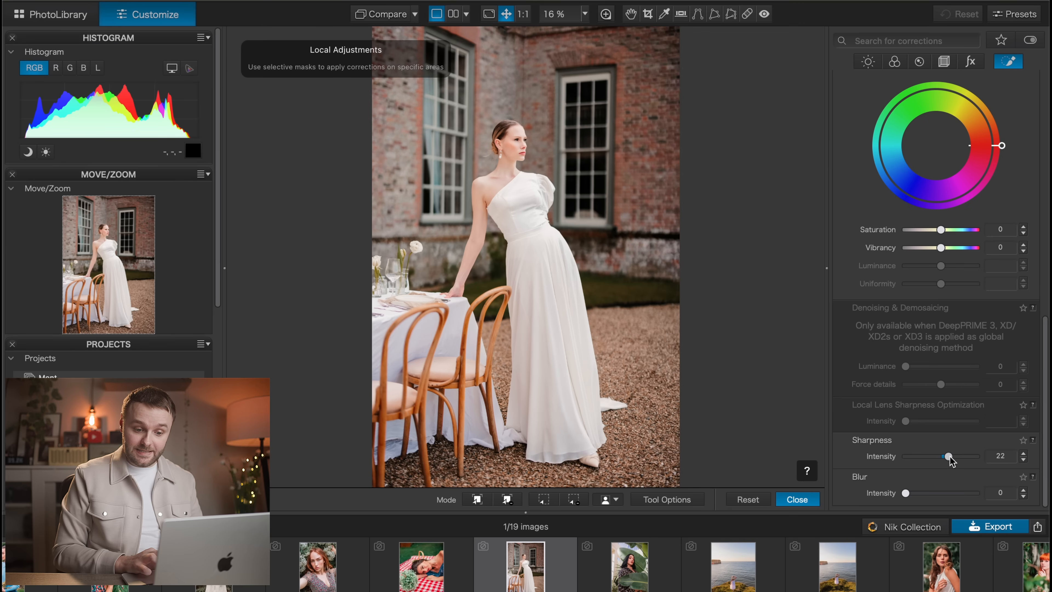
{"action": "scroll", "scroll_direction": "up", "scroll_amount": 3}
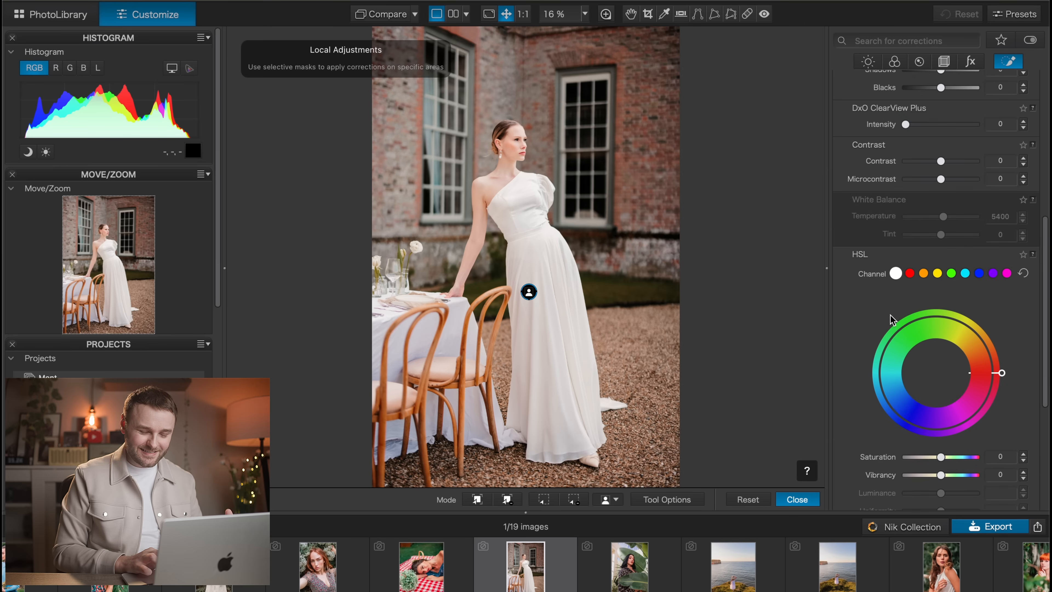
{"action": "scroll", "scroll_direction": "up", "scroll_amount": 3}
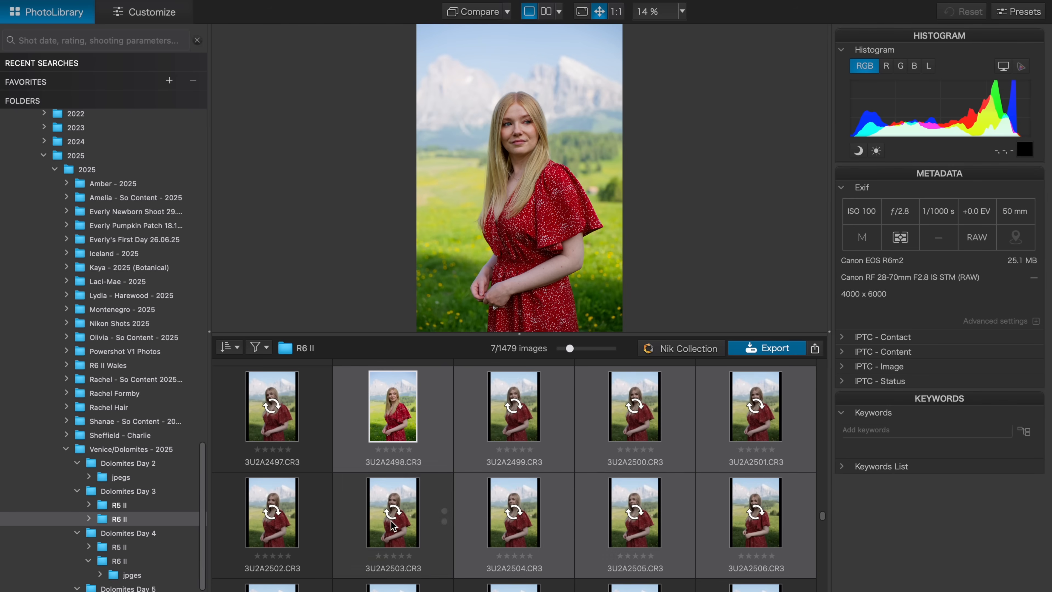
Choose Rename Selected Images… from the thumbnail menu to open Batch Rename
{"action": "right_click", "coordinate": [393, 512]}
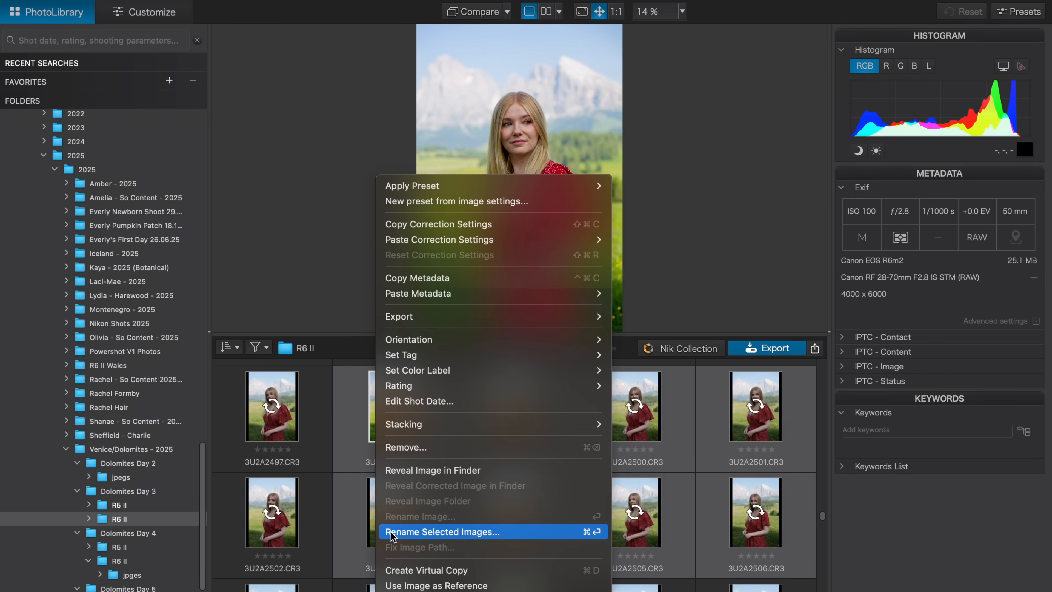
{"action": "left_click", "coordinate": [441, 531]}
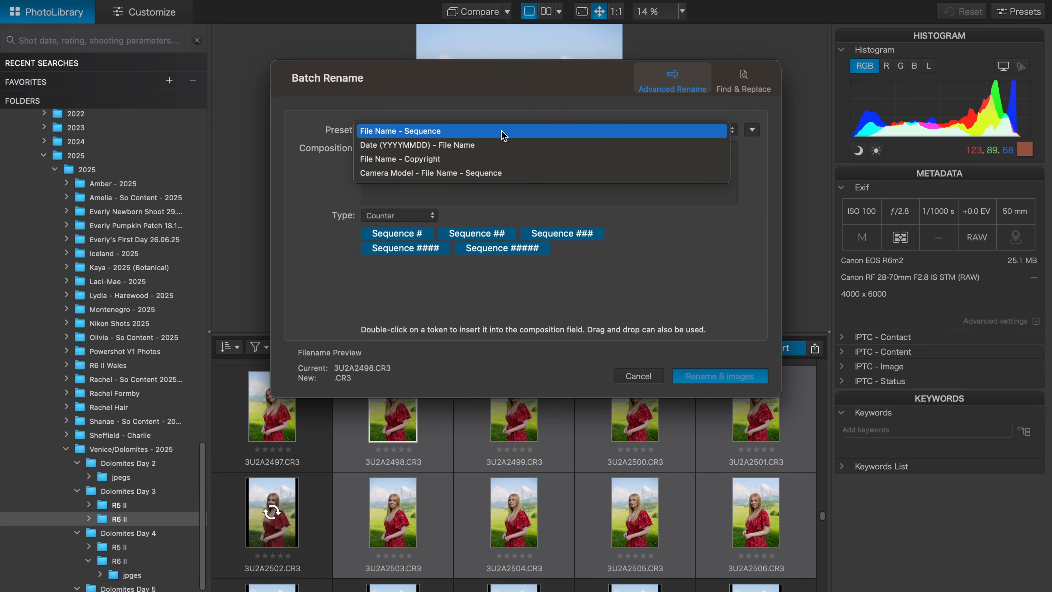
{"action": "mouse_move", "coordinate": [490, 139]}
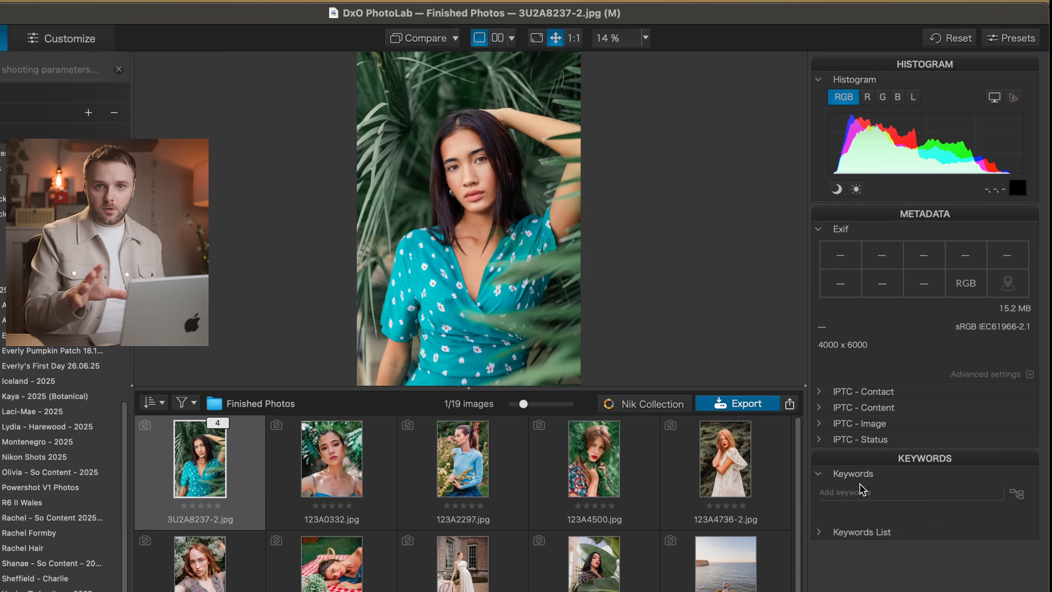
{"action": "mouse_move", "coordinate": [461, 467]}
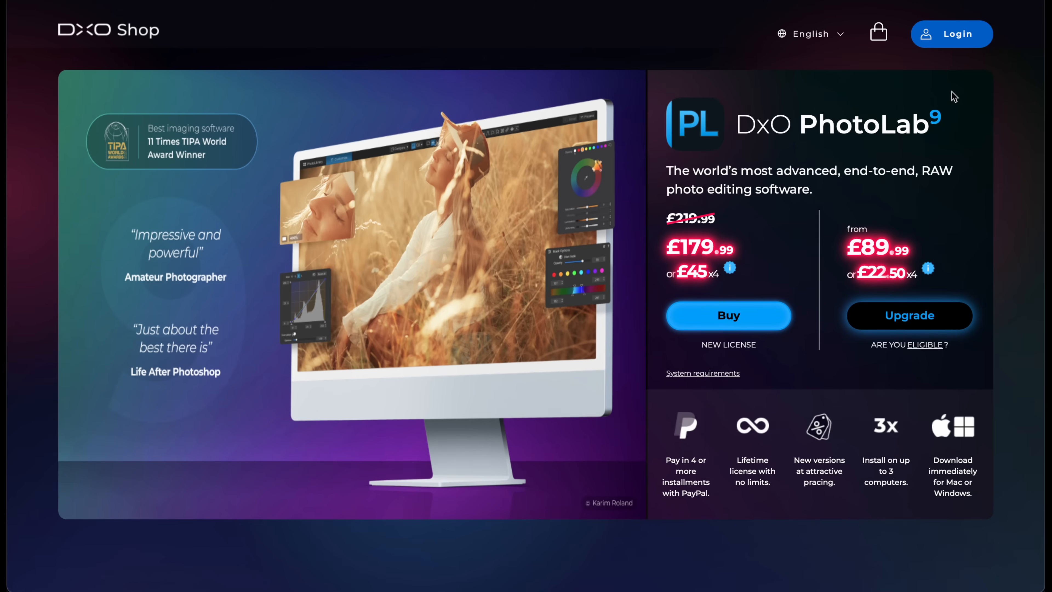
{"action": "mouse_move", "coordinate": [821, 221]}
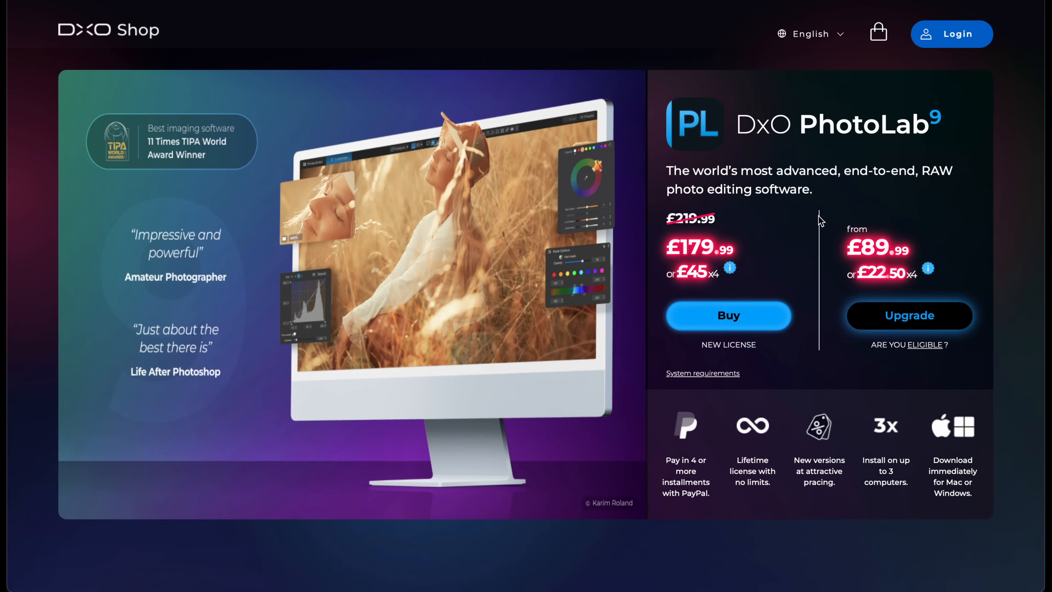
Scroll the DxO Shop page to reveal the Black Friday prices for PhotoLab 9, Nik Collection 8, PureRAW 5, ViewPoint 5 and FilmPack 8
{"action": "scroll", "scroll_direction": "down", "scroll_amount": 3}
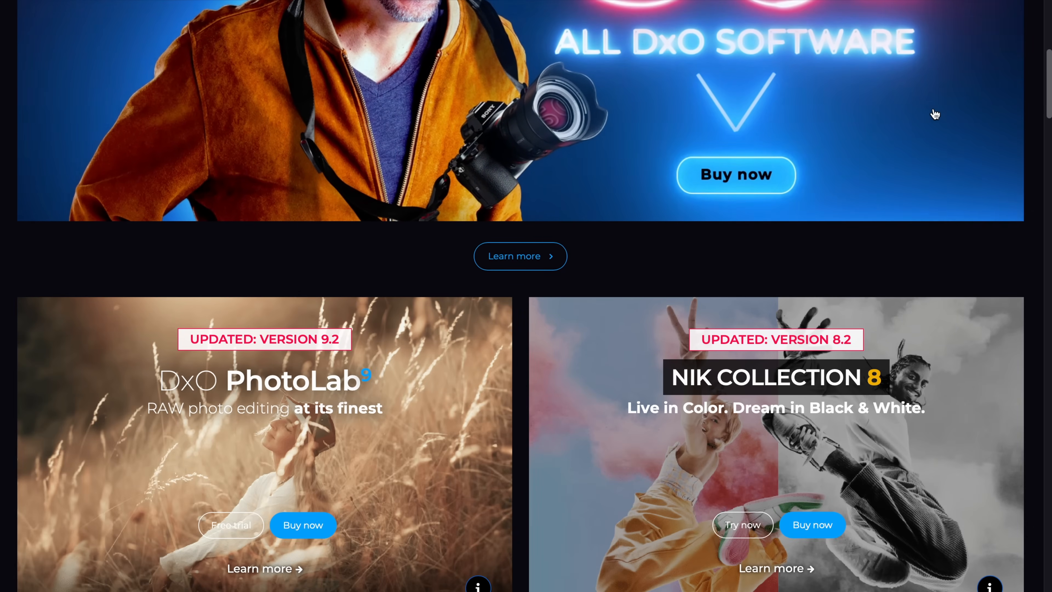
{"action": "scroll", "scroll_direction": "up", "scroll_amount": 3}
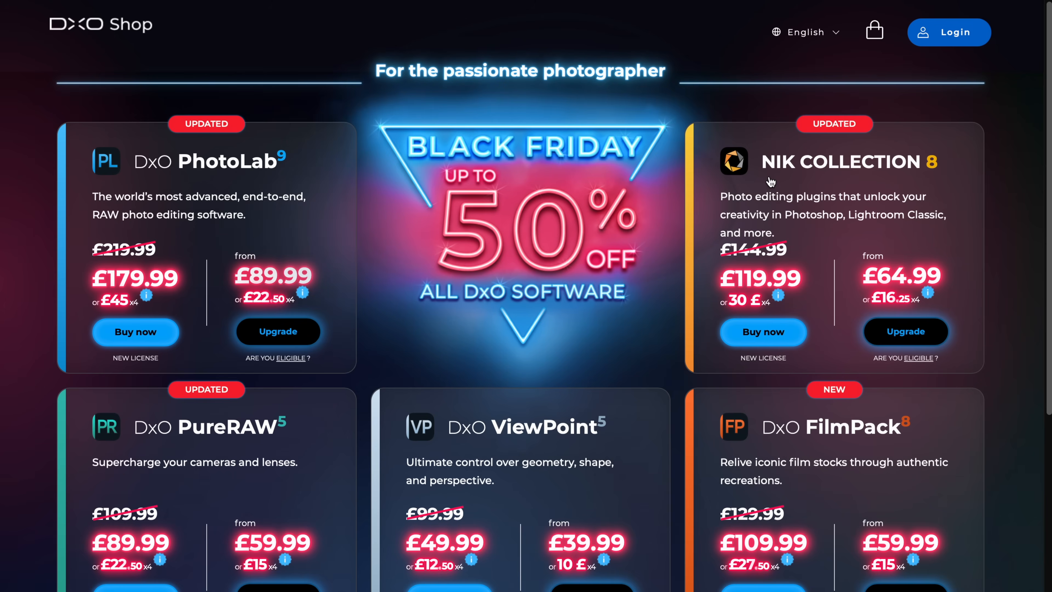